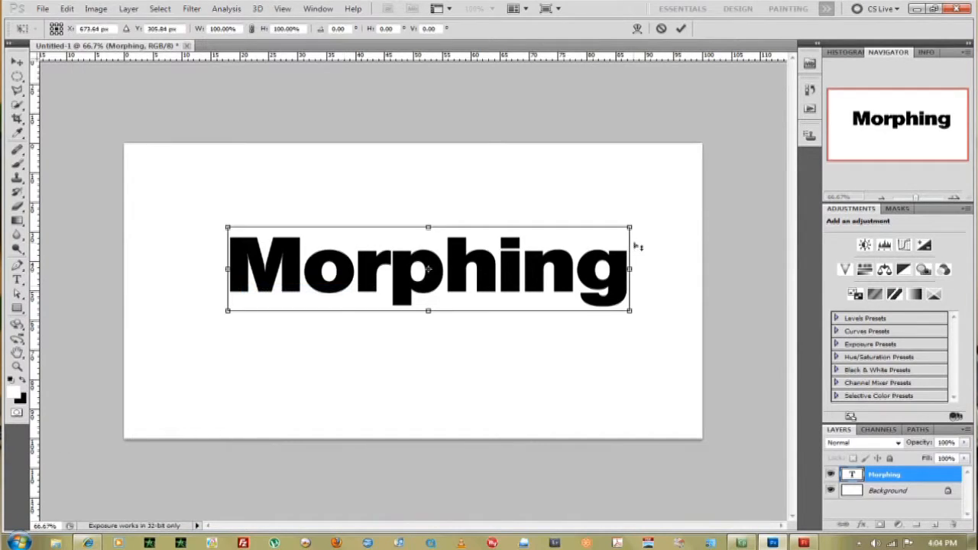
Skew the word Morphing slightly by dragging a side handle so the letters lean
drag(227, 228, 104, 227)
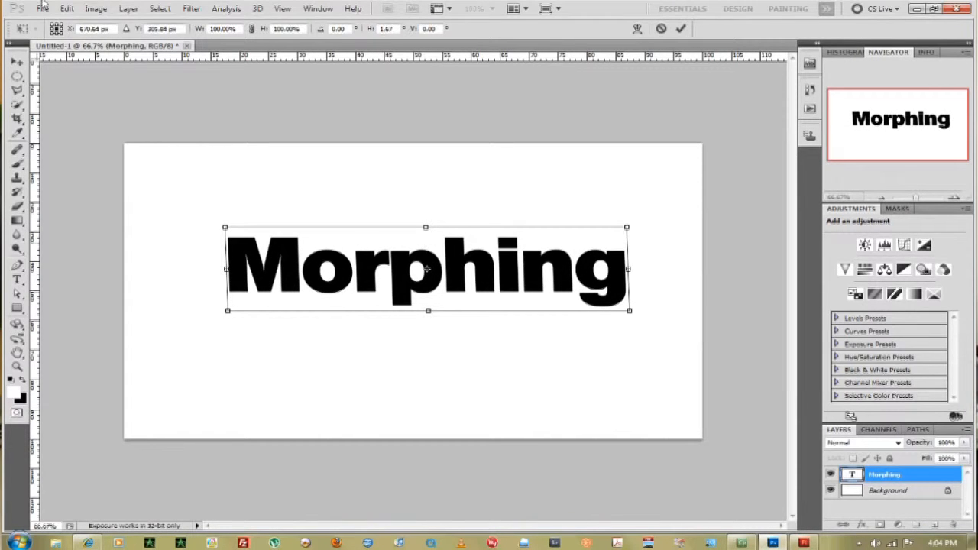
Scale Morphing via Edit > Transform > Scale to about 80% width and 113% height
click(66, 8)
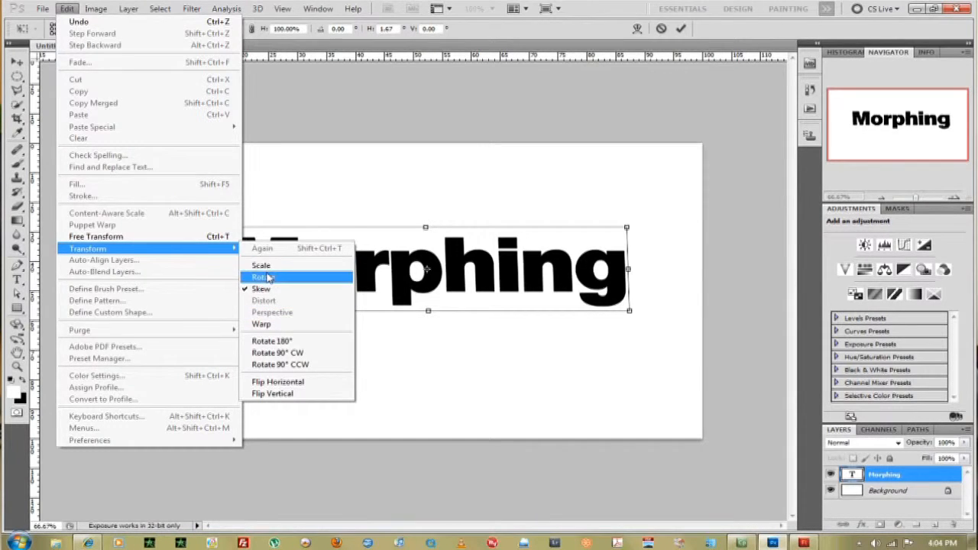
click(264, 277)
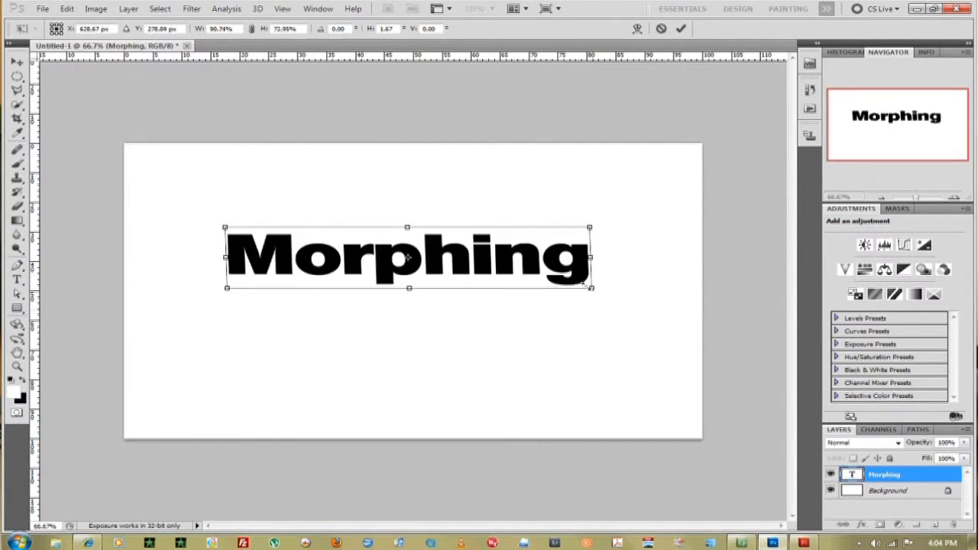
drag(590, 289, 621, 373)
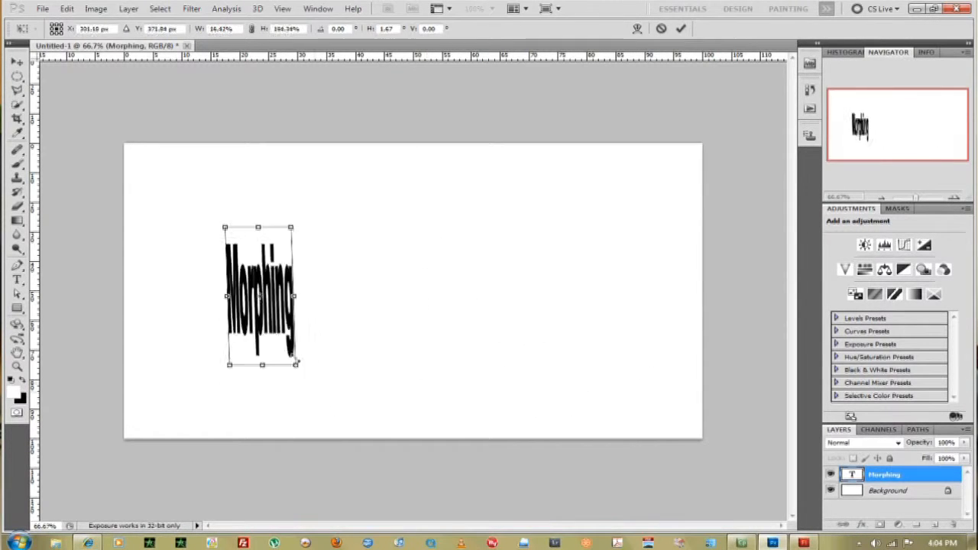
drag(293, 296, 633, 365)
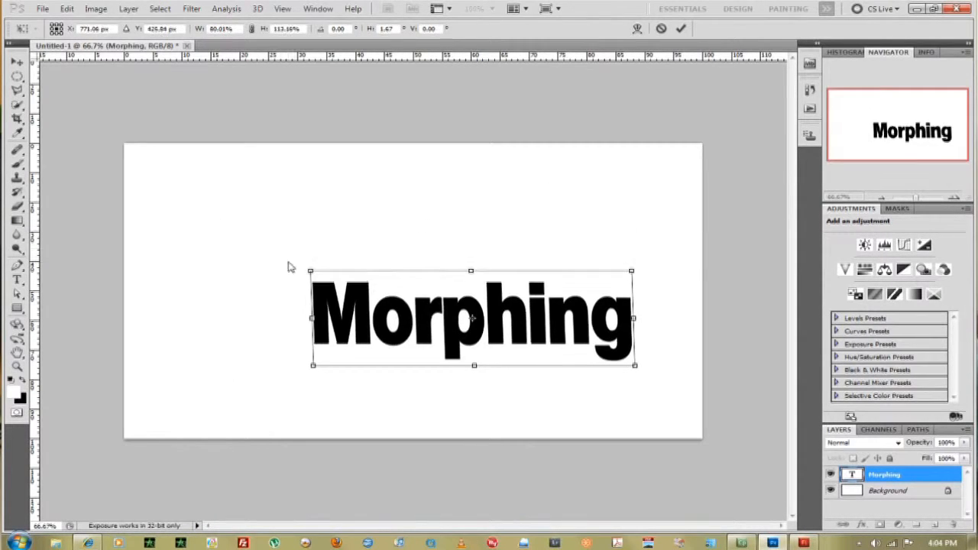
Start File > Save As, bringing up the 'Apply the transformation before saving?' prompt
click(42, 8)
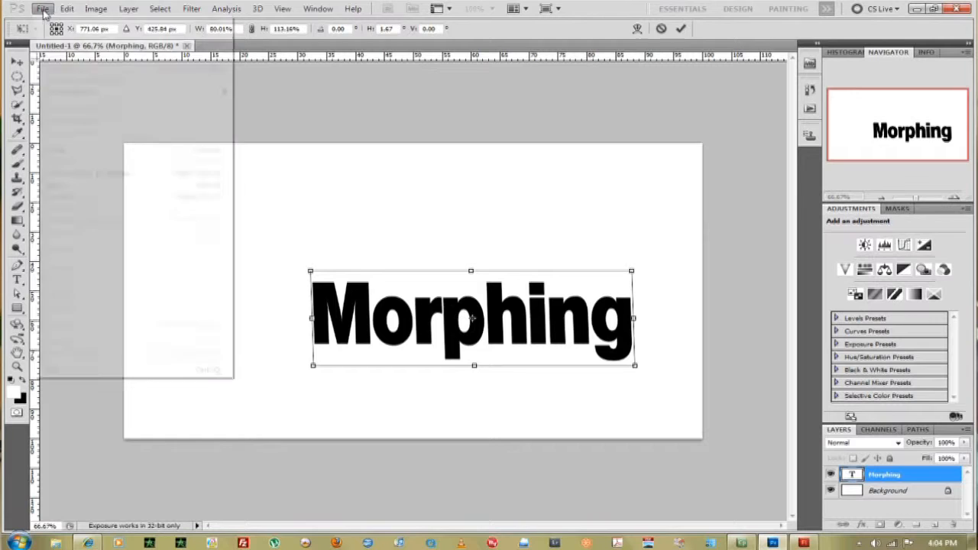
click(43, 8)
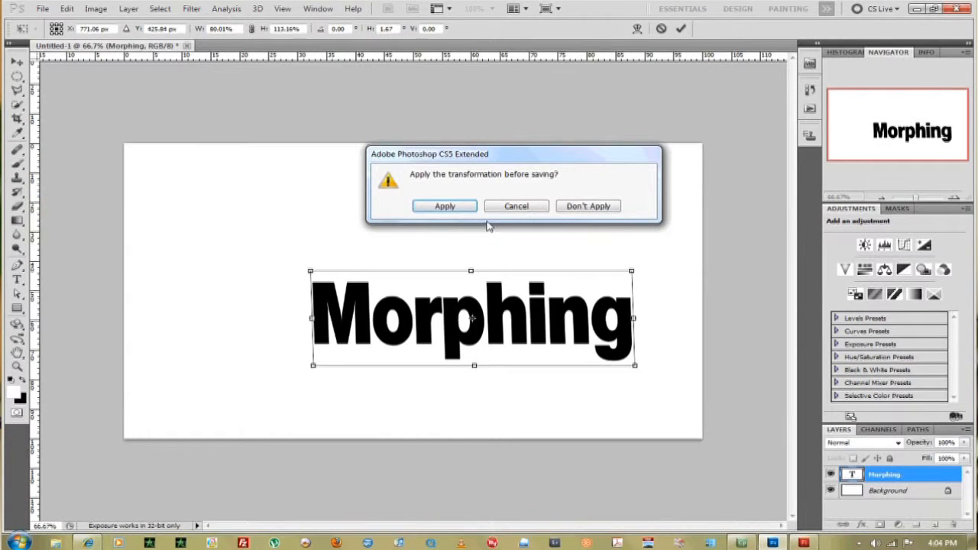